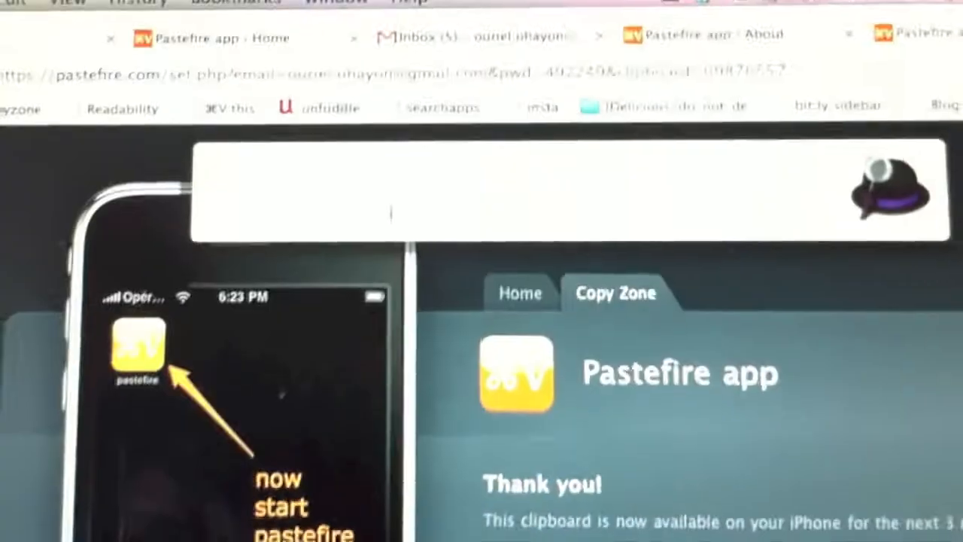
type("ip")
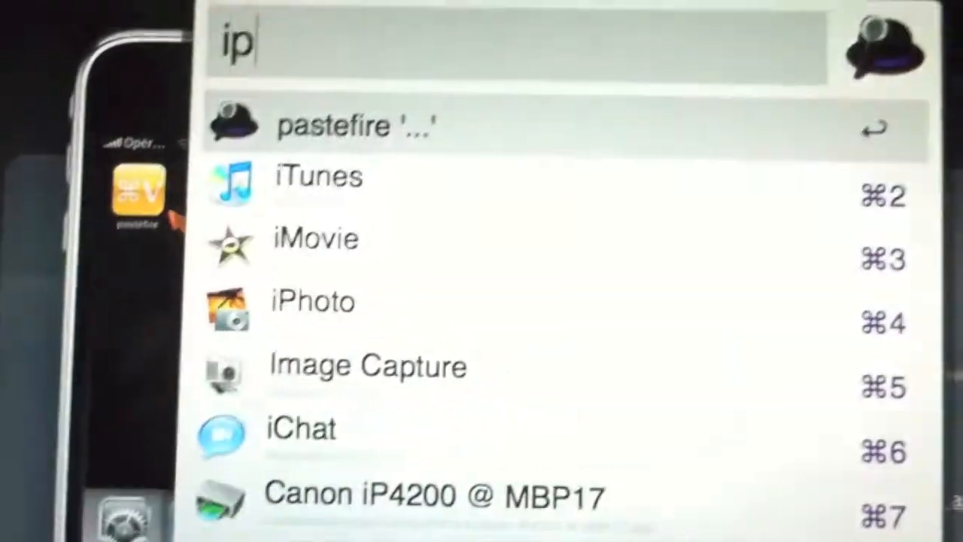
type("hone")
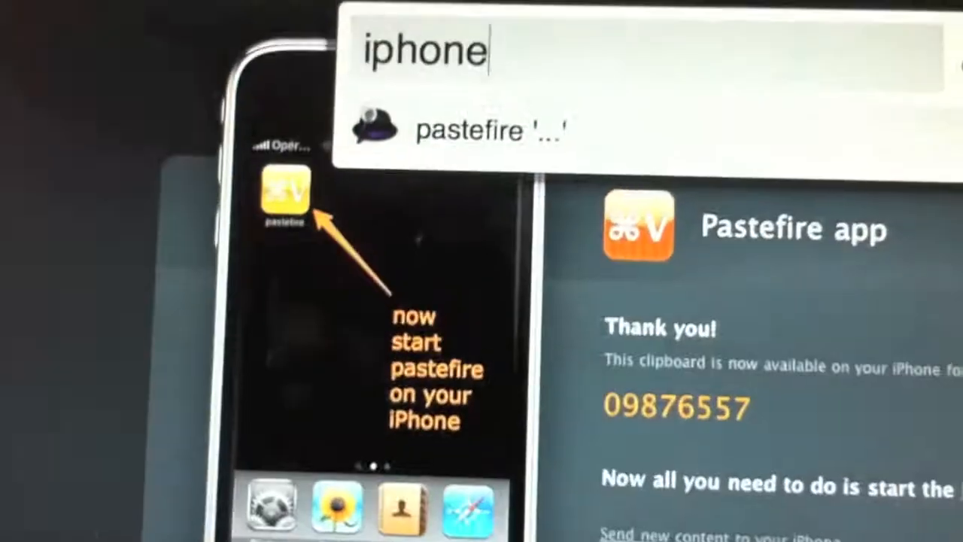
type("sms")
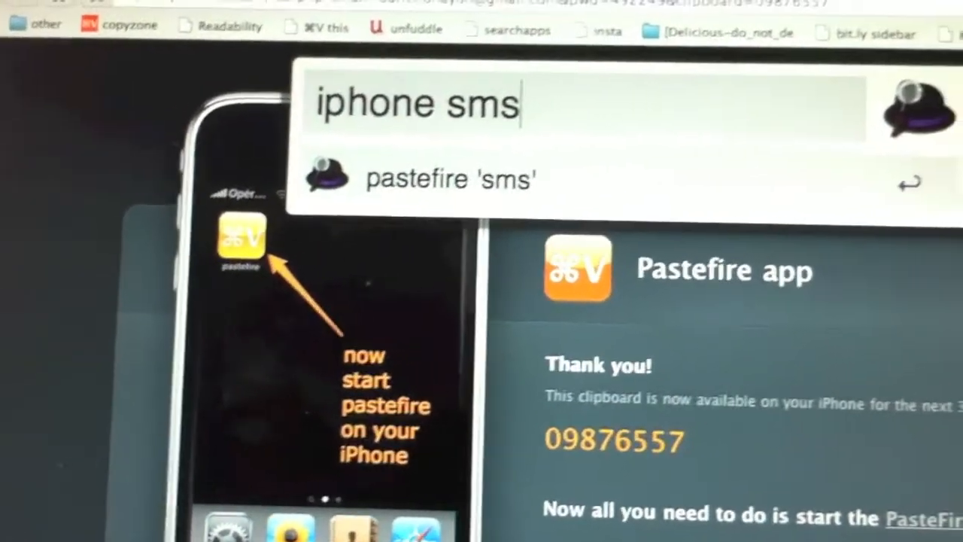
type(": m")
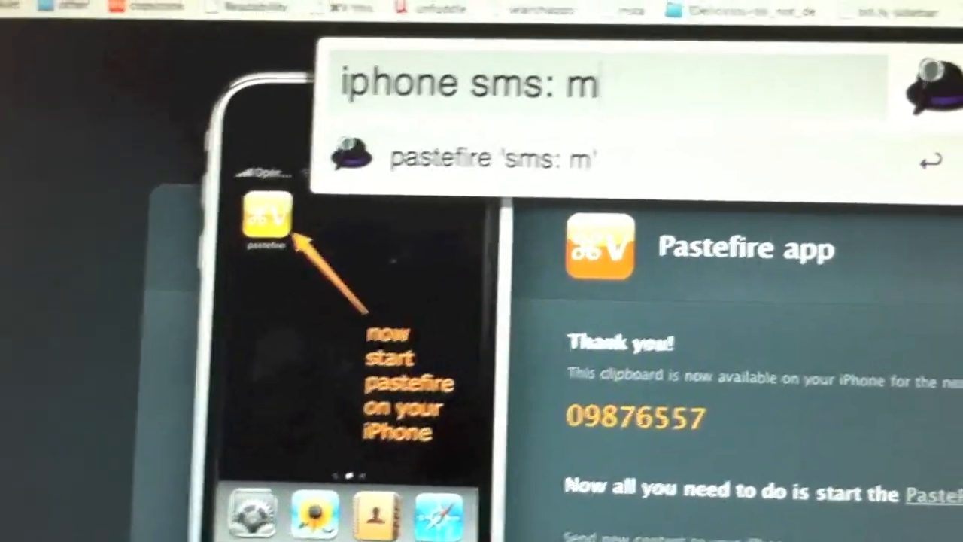